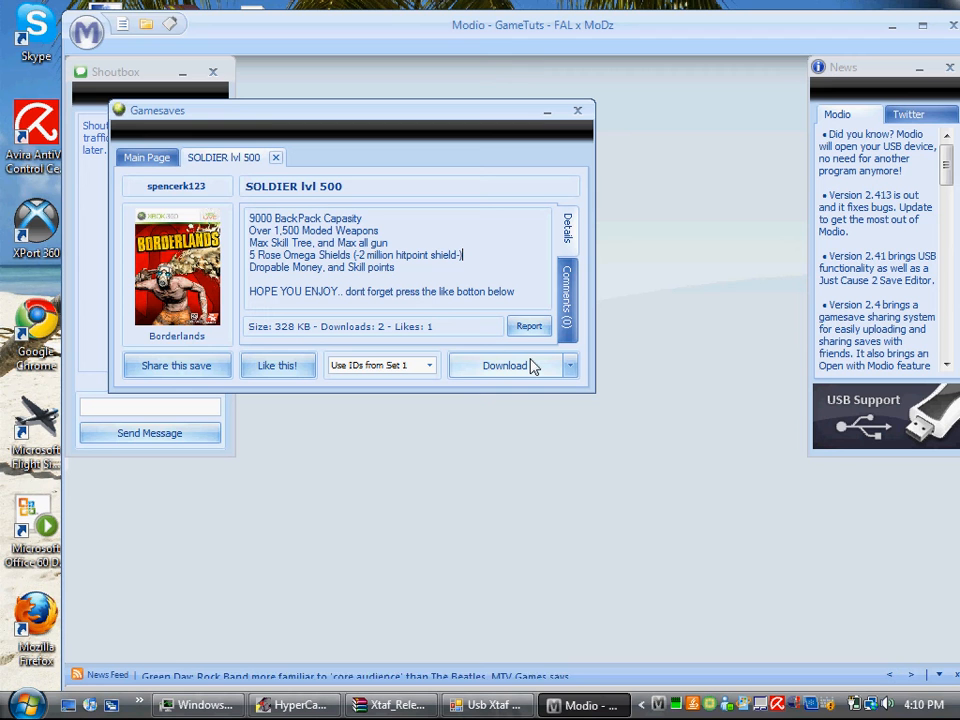
Download the 'SOLDIER lvl 500' Borderlands gamesave to the computer
{"action": "left_click", "coordinate": [576, 110]}
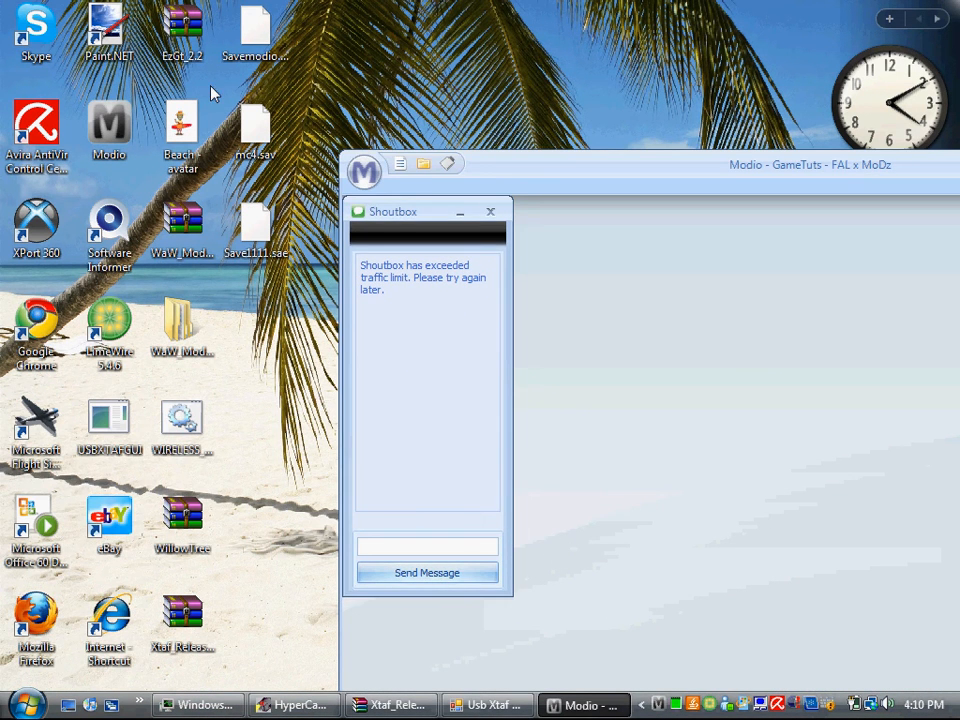